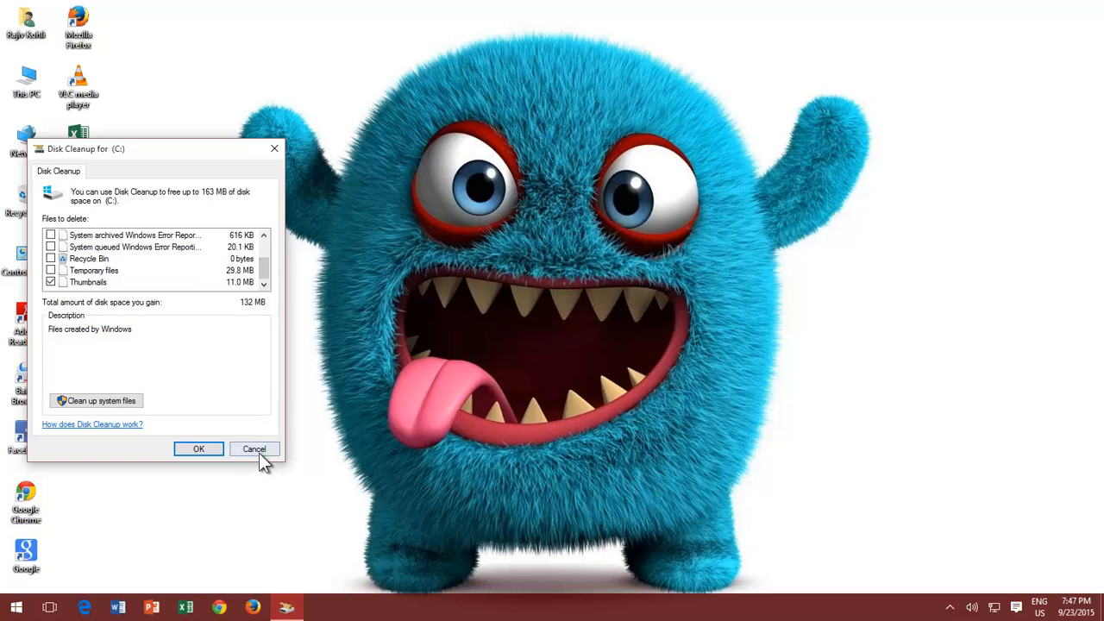
- Cancel the drive C: cleanup window and search Start for cleanmgr
{"action": "left_click", "coordinate": [254, 449]}
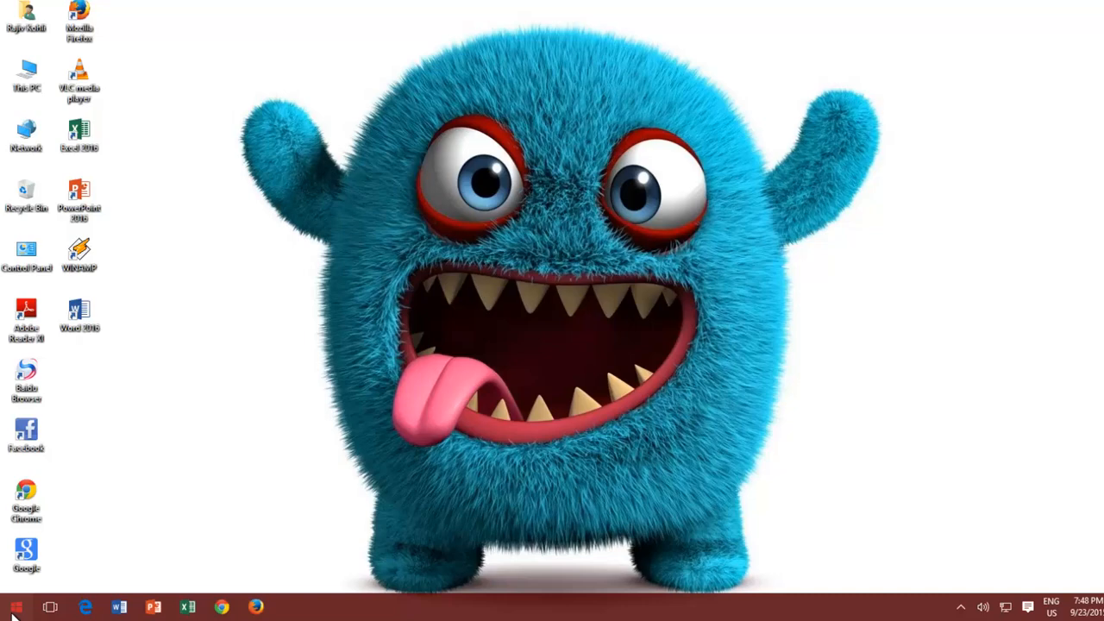
{"action": "left_click", "coordinate": [16, 607]}
{"action": "type", "text": "cleanmgr"}
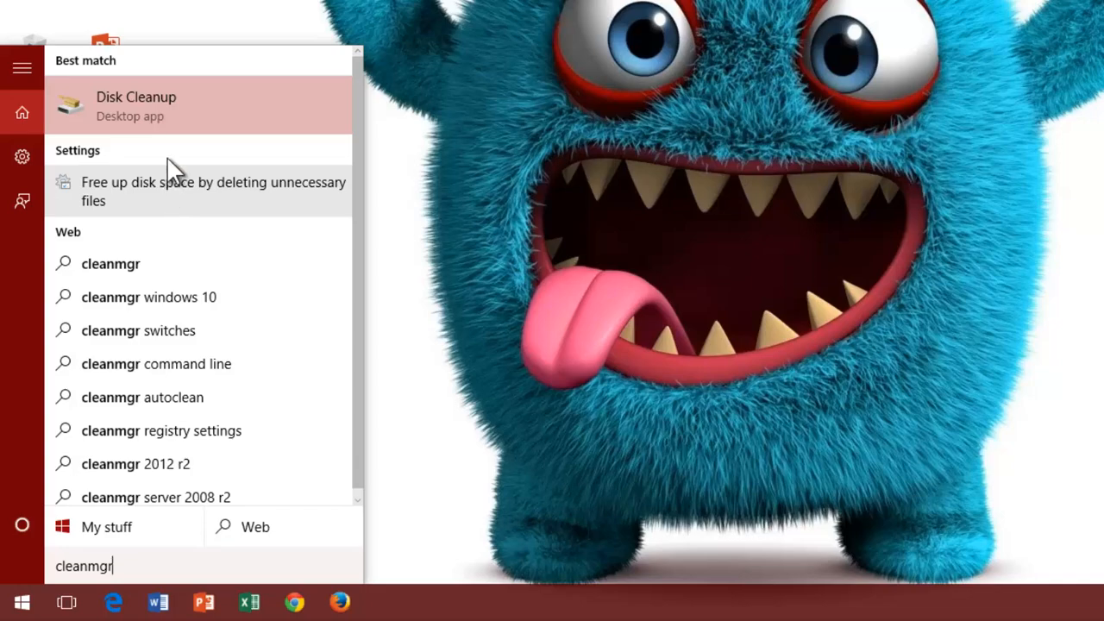
- Launch Disk Cleanup from the search result and select drive (C:) for scanning
{"action": "left_click", "coordinate": [135, 106]}
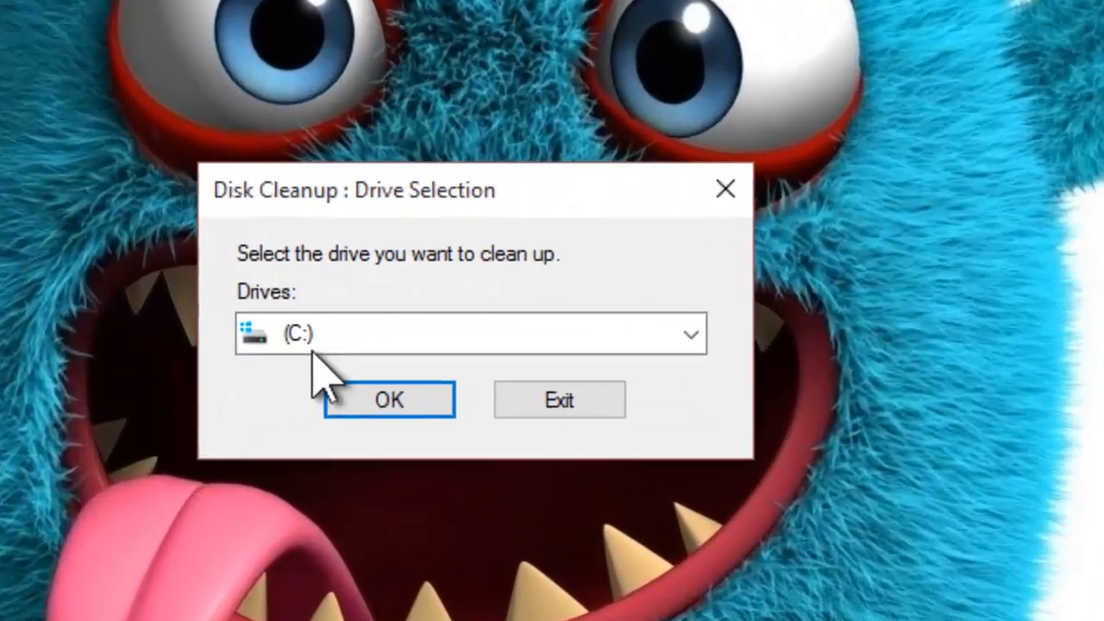
{"action": "left_click", "coordinate": [690, 335]}
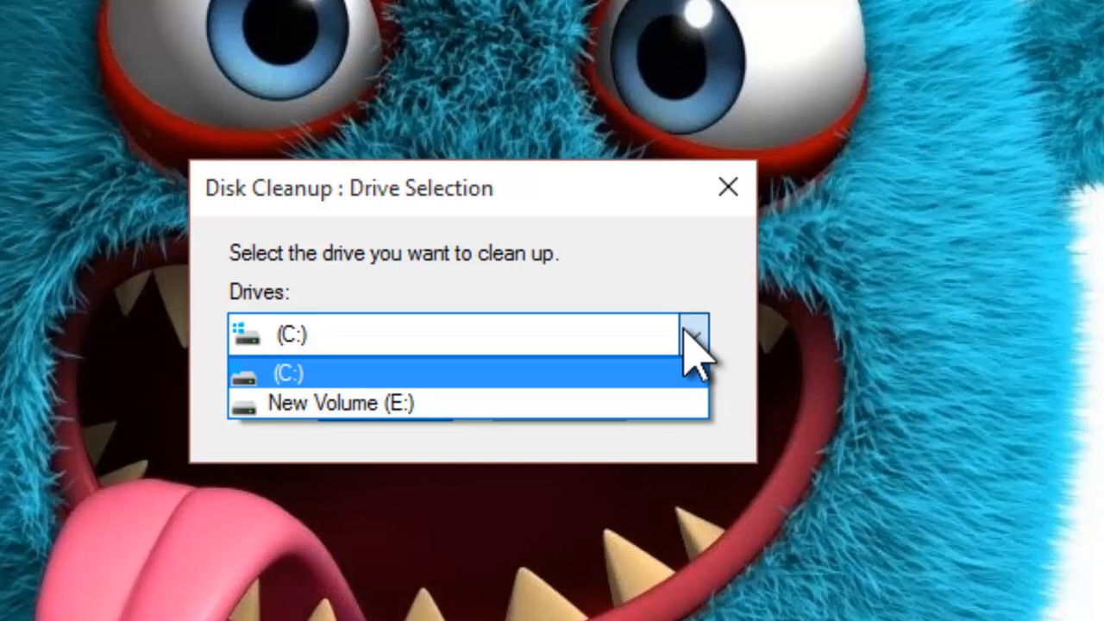
{"action": "left_click", "coordinate": [289, 373]}
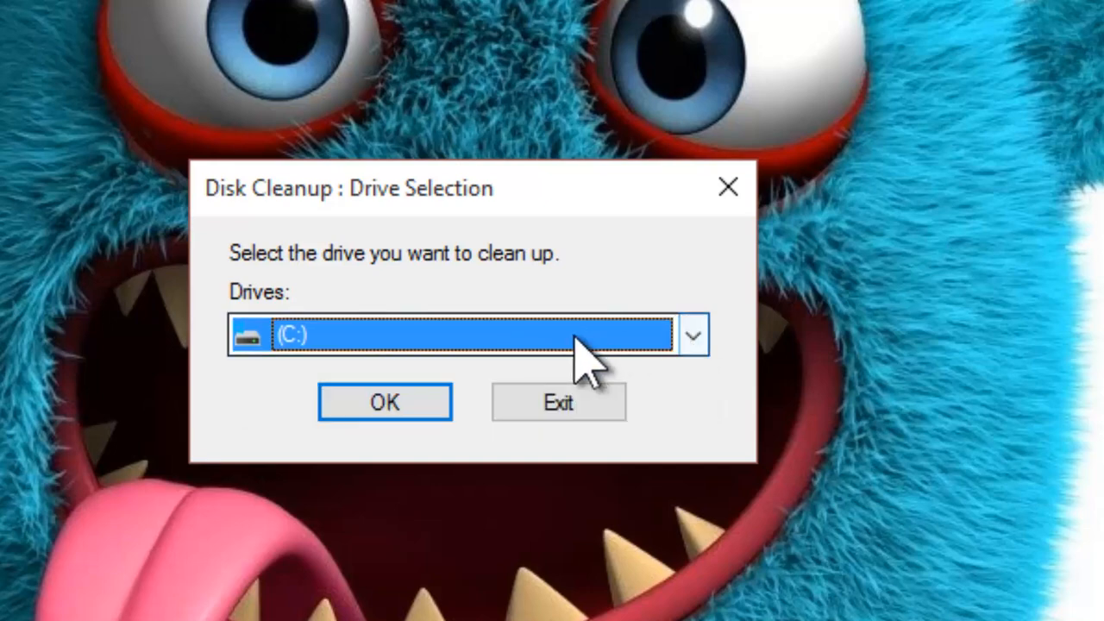
{"action": "left_click", "coordinate": [384, 402]}
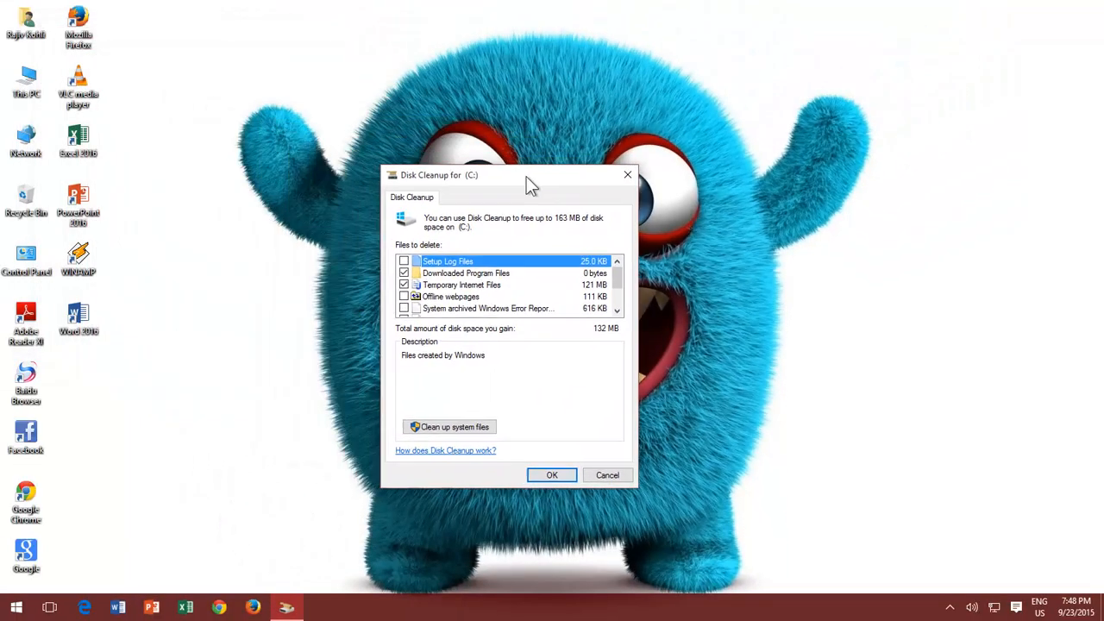
- Move the Disk Cleanup for (C:) window toward the screen centre
{"action": "left_click_drag", "start_coordinate": [509, 176], "coordinate": [565, 182]}
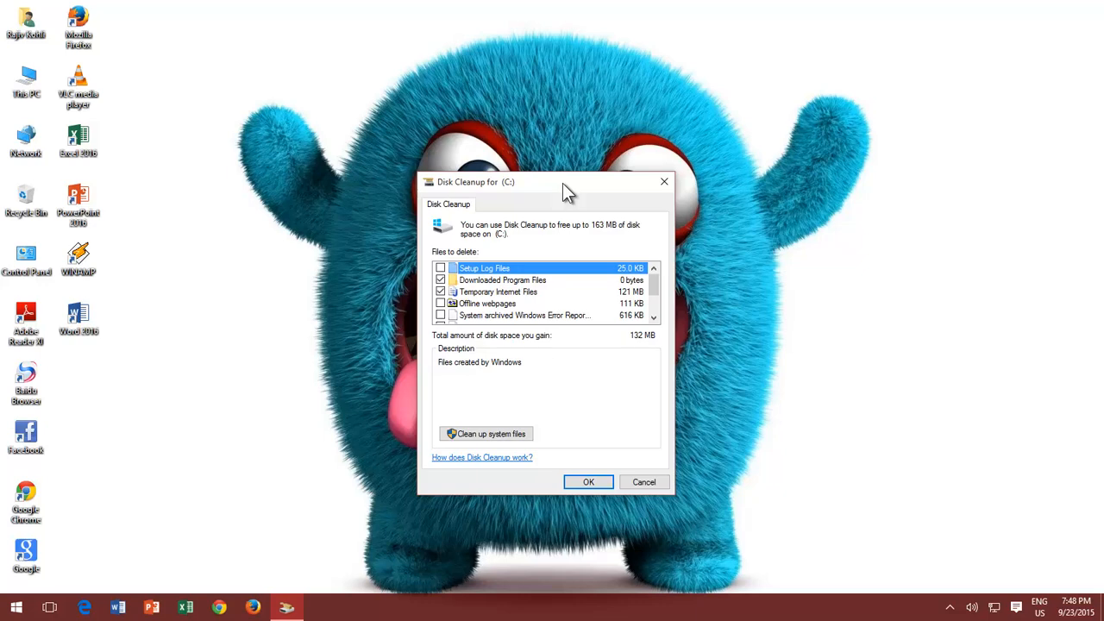
{"action": "mouse_move", "coordinate": [22, 73]}
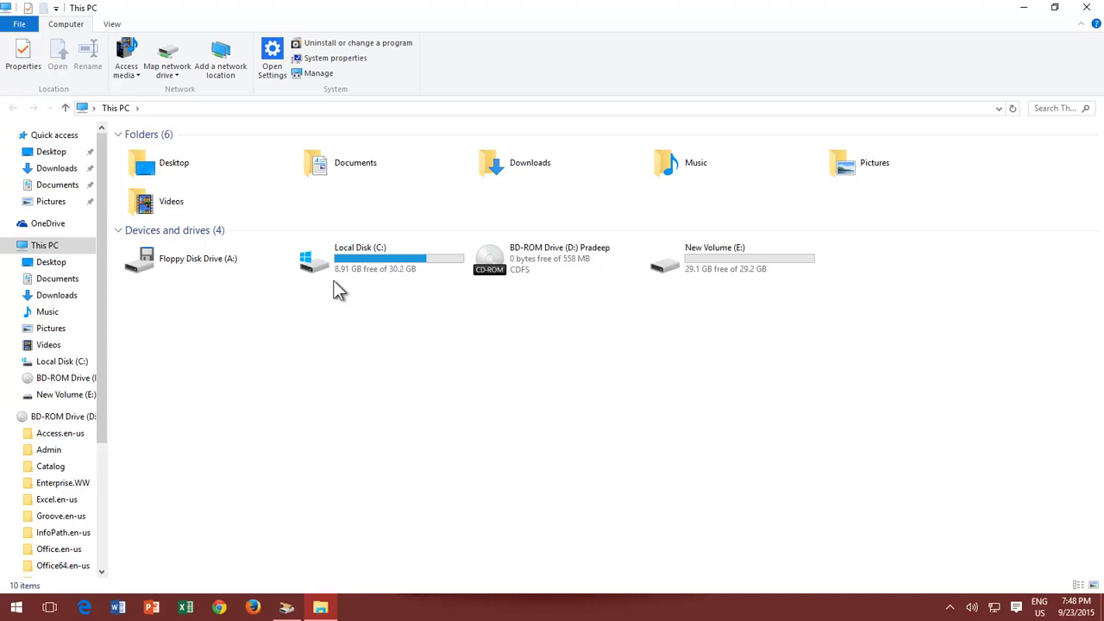
{"action": "mouse_move", "coordinate": [324, 274]}
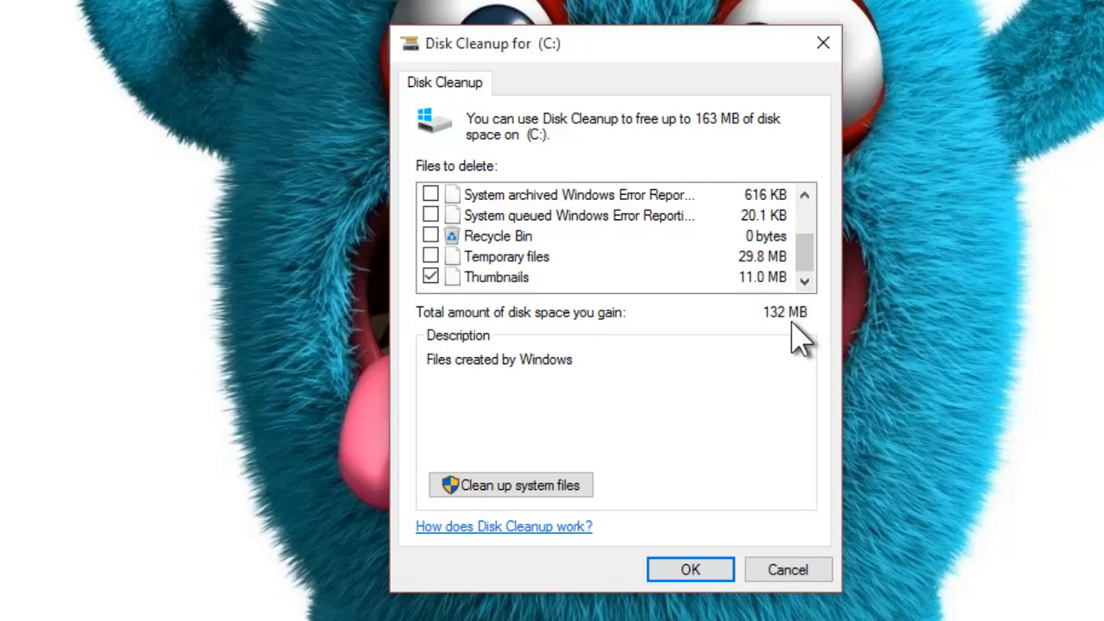
{"action": "mouse_move", "coordinate": [798, 336]}
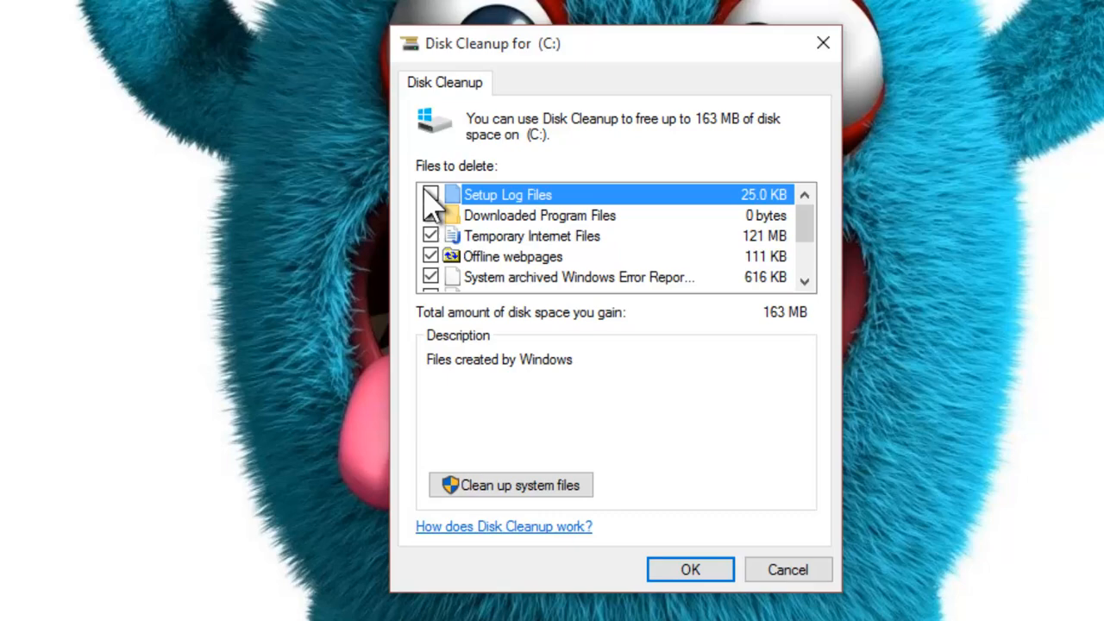
- Permanently delete the 163 MB of checked file categories from drive C:
{"action": "left_click", "coordinate": [691, 569]}
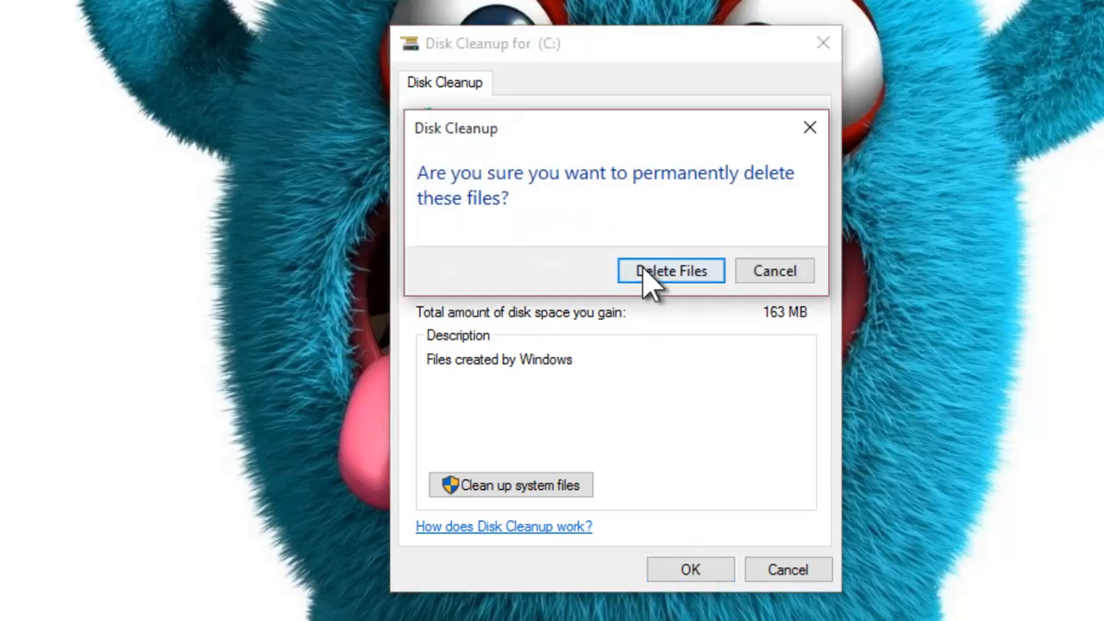
{"action": "left_click", "coordinate": [670, 270]}
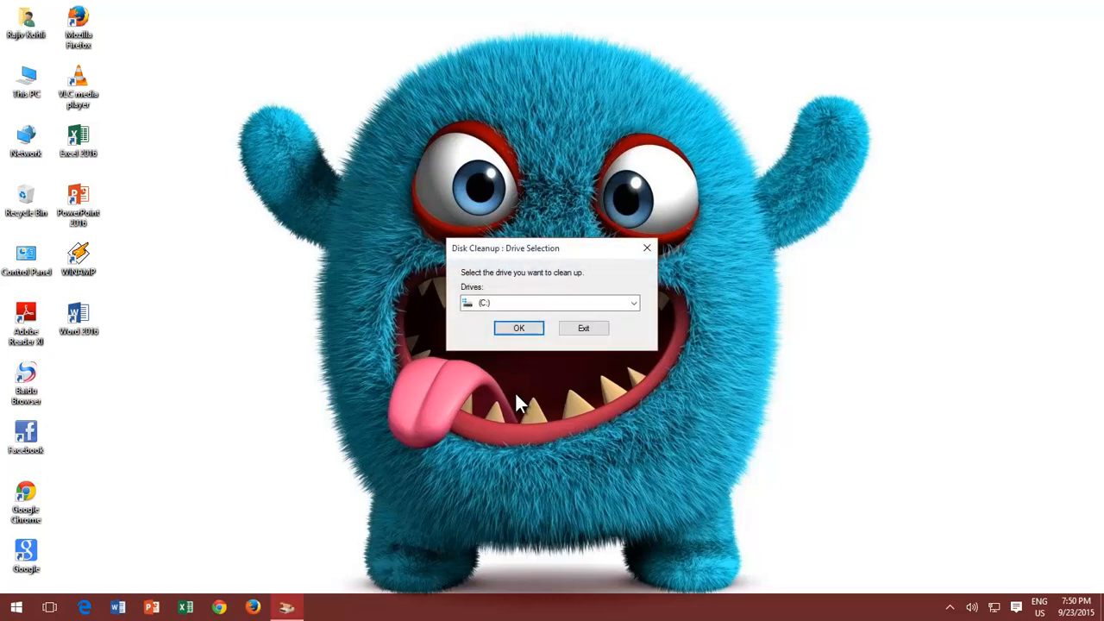
- Rescan drive C: including system files and show the More Options tab
{"action": "left_click", "coordinate": [519, 327]}
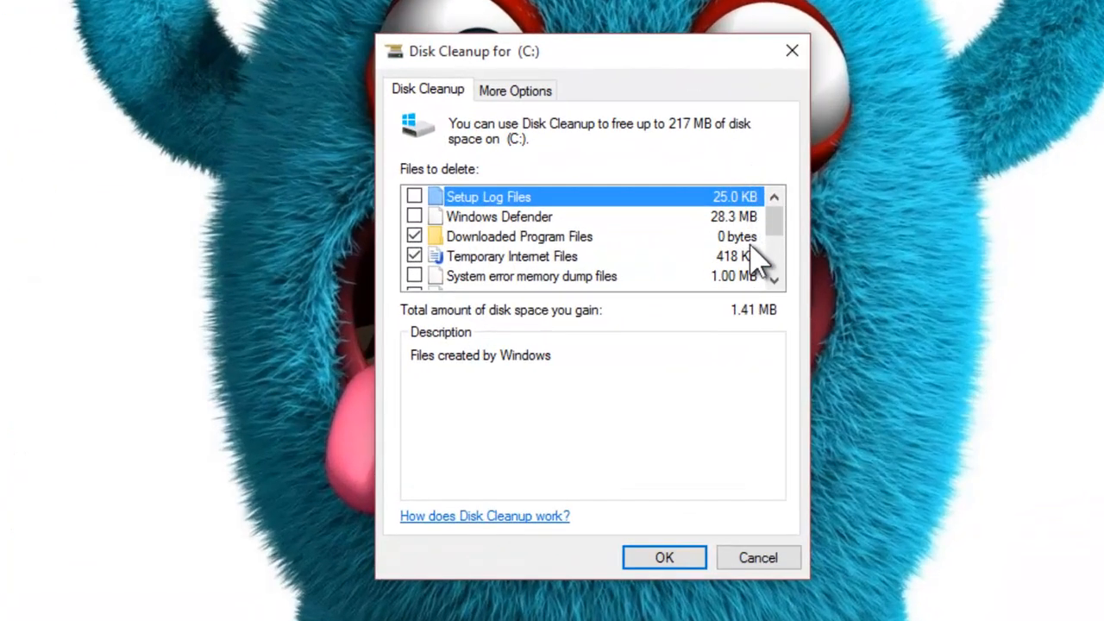
{"action": "scroll", "scroll_direction": "down", "scroll_amount": 3}
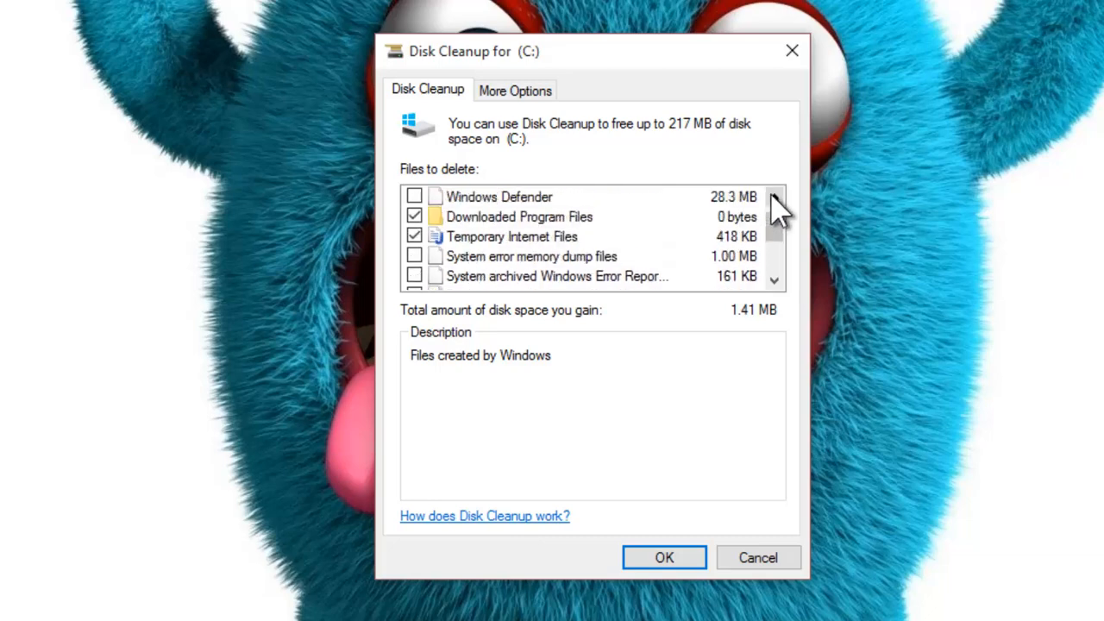
{"action": "left_click", "coordinate": [774, 197]}
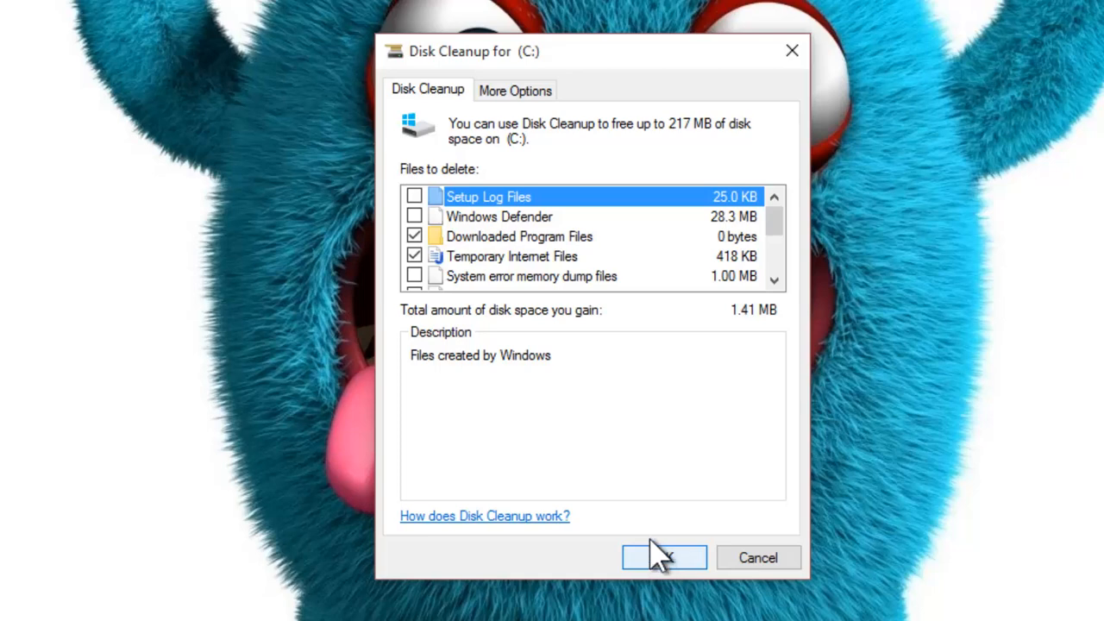
{"action": "left_click", "coordinate": [515, 90]}
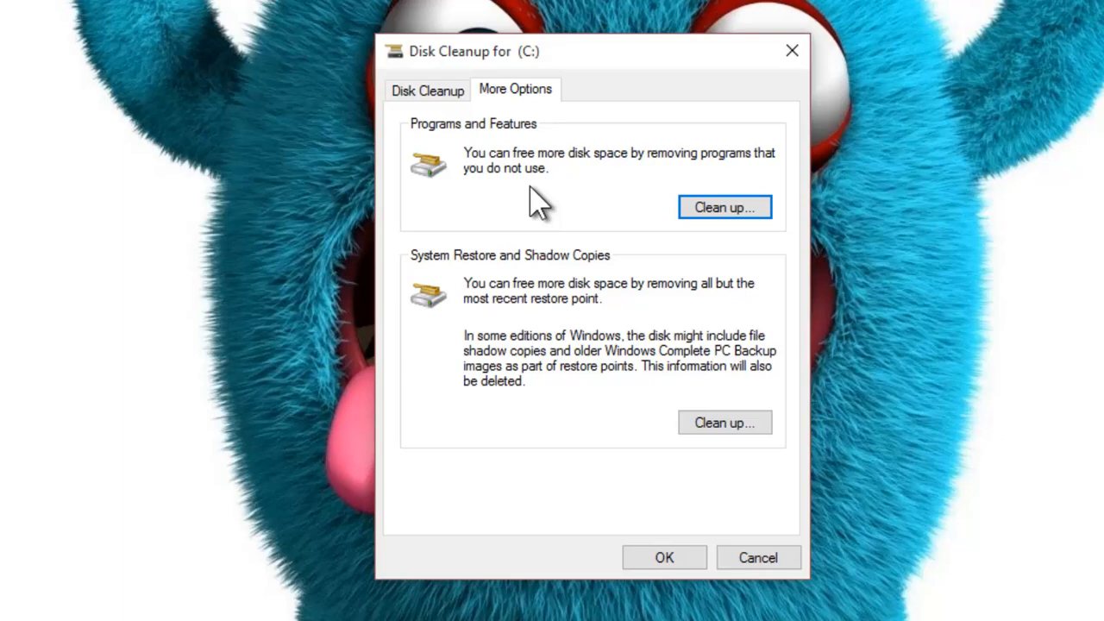
{"action": "mouse_move", "coordinate": [535, 246]}
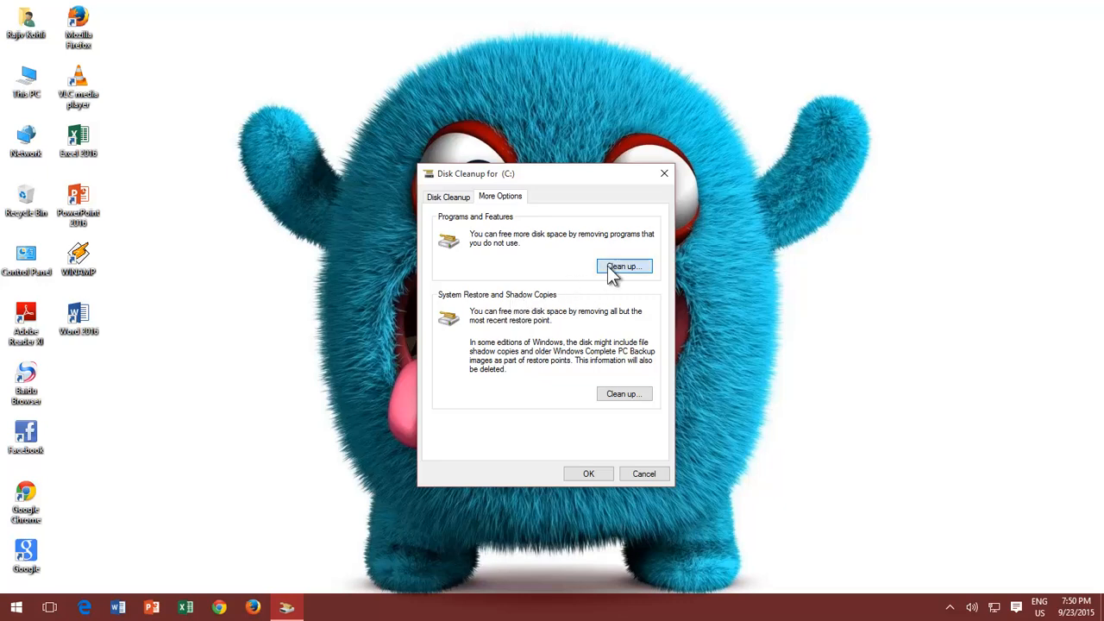
- Start the Programs and Features cleanup to list installed programs
{"action": "left_click", "coordinate": [625, 266]}
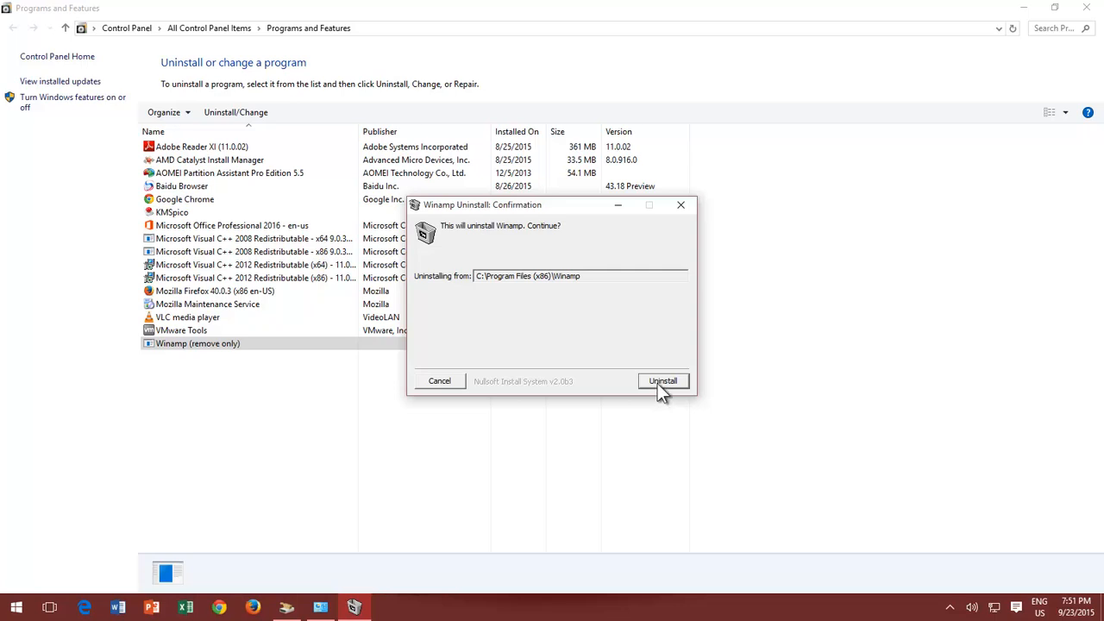
- Confirm uninstalling Winamp from the computer
{"action": "left_click", "coordinate": [662, 380]}
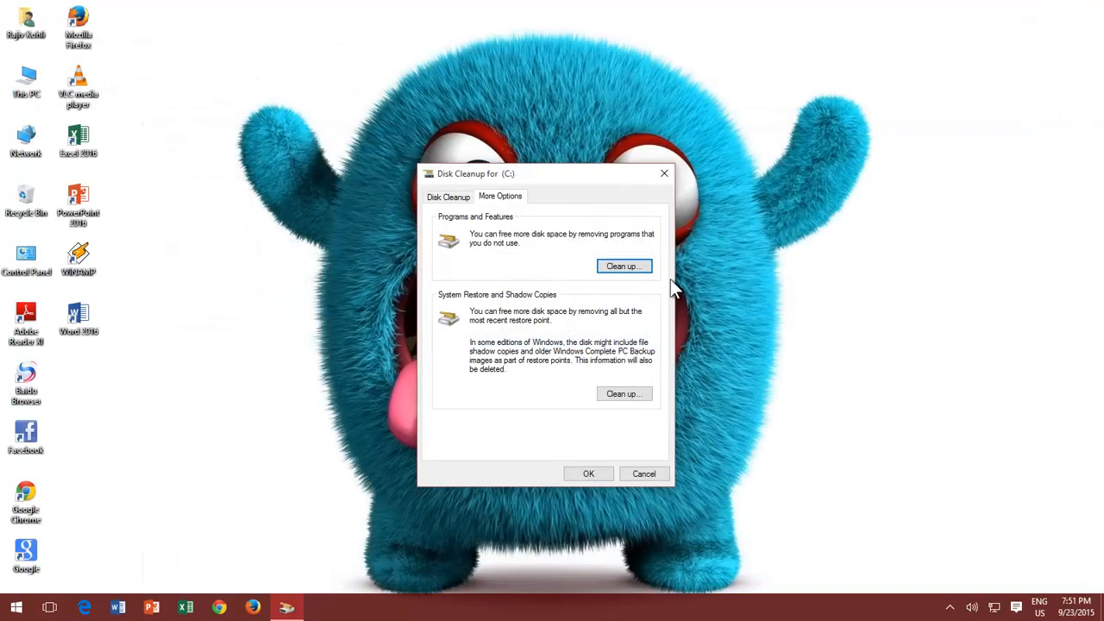
{"action": "mouse_move", "coordinate": [634, 336]}
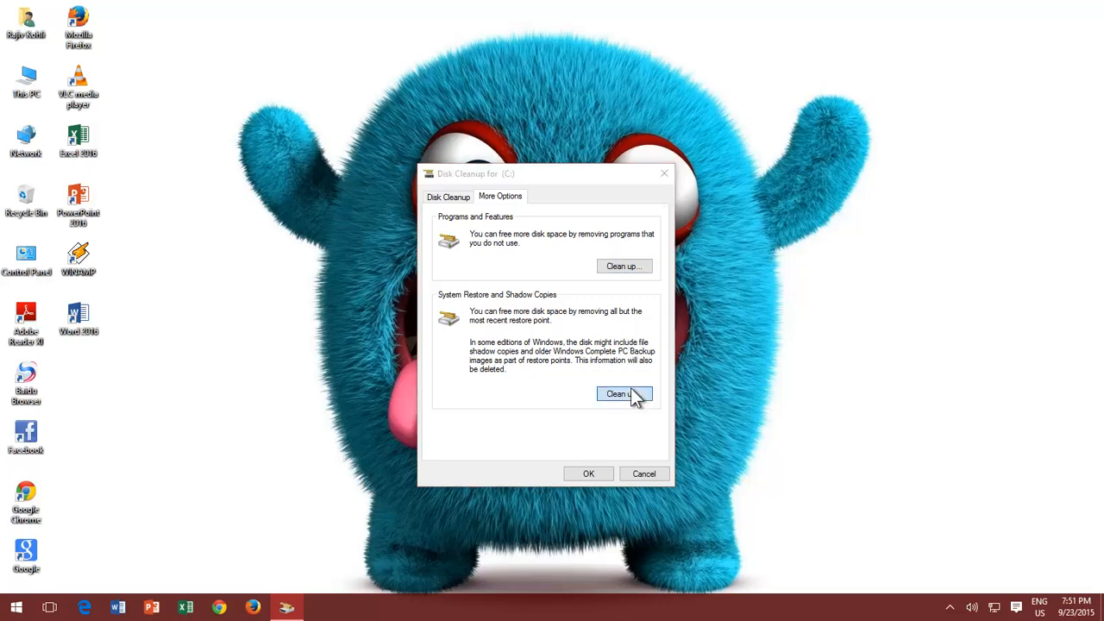
- Delete all but the most recent restore point and shadow copies on drive C:
{"action": "left_click", "coordinate": [624, 394]}
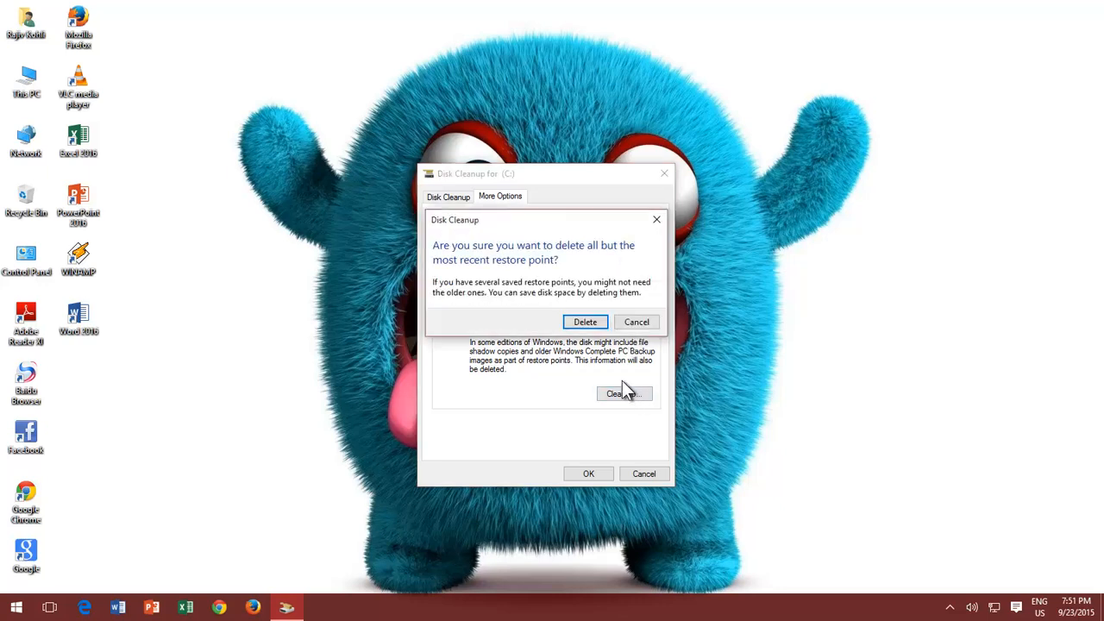
{"action": "mouse_move", "coordinate": [620, 382]}
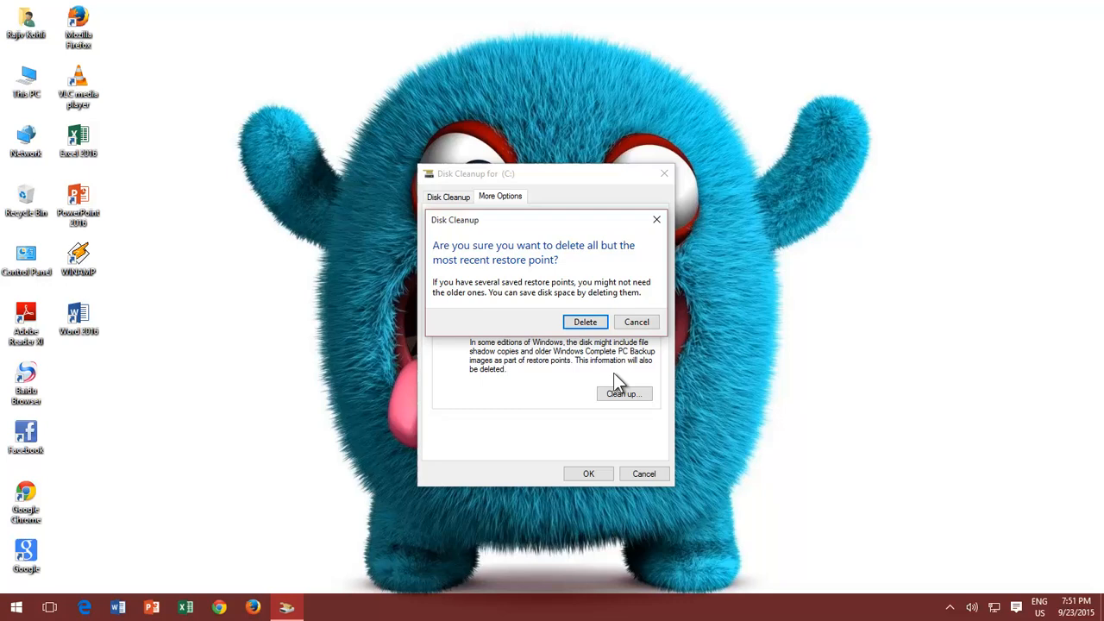
{"action": "mouse_move", "coordinate": [595, 345]}
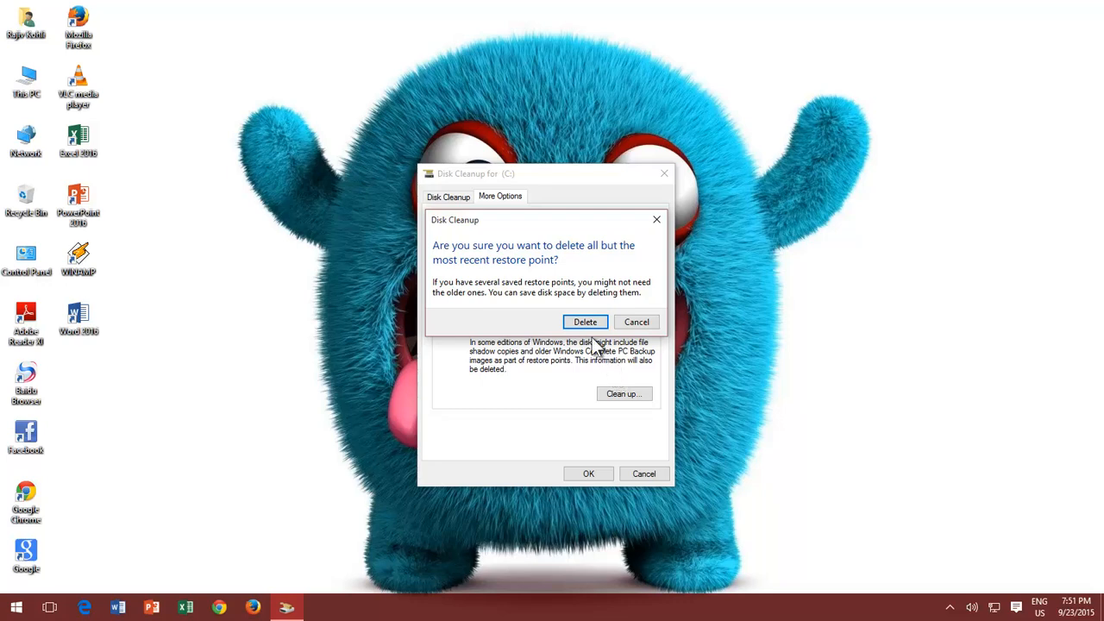
{"action": "left_click", "coordinate": [585, 322]}
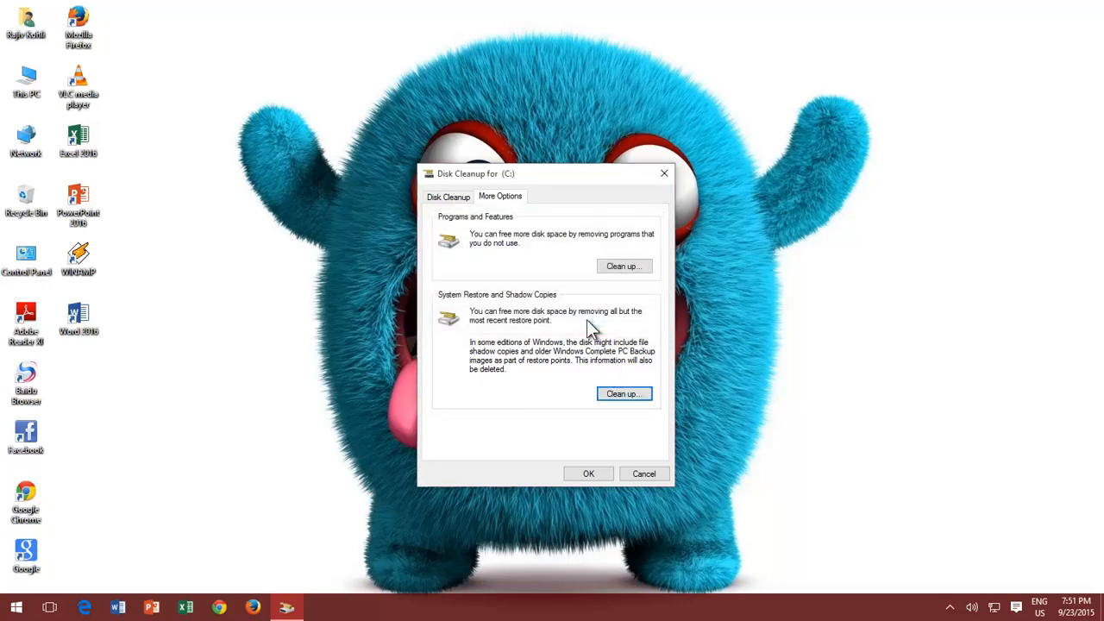